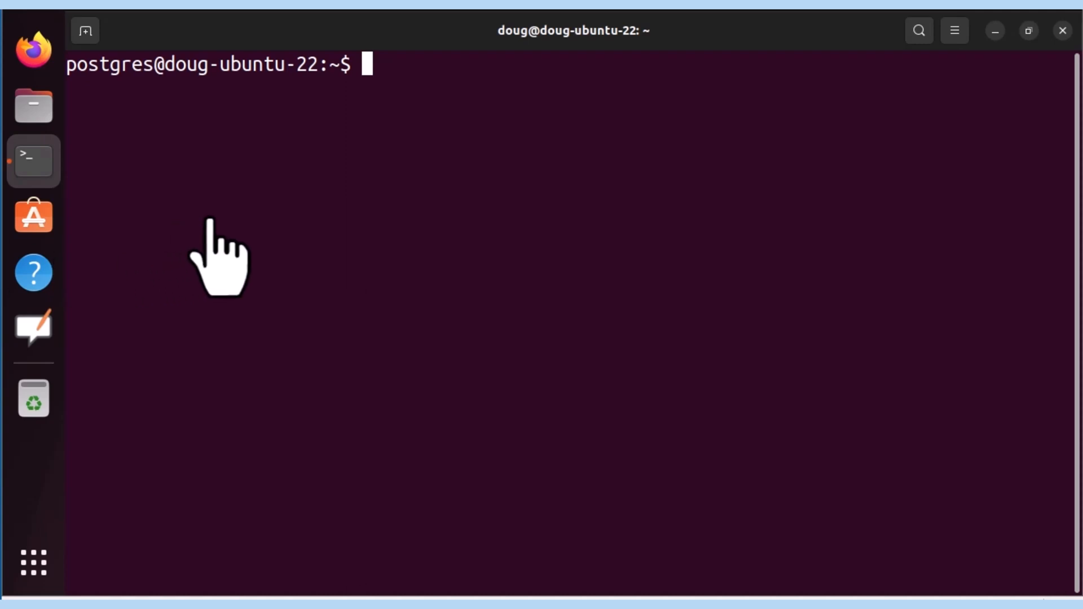
# Step: Run whoami, start psql as postgres and show the \h CREATE DATABASE syntax help
pyautogui.write('whoami')
pyautogui.write('psq')
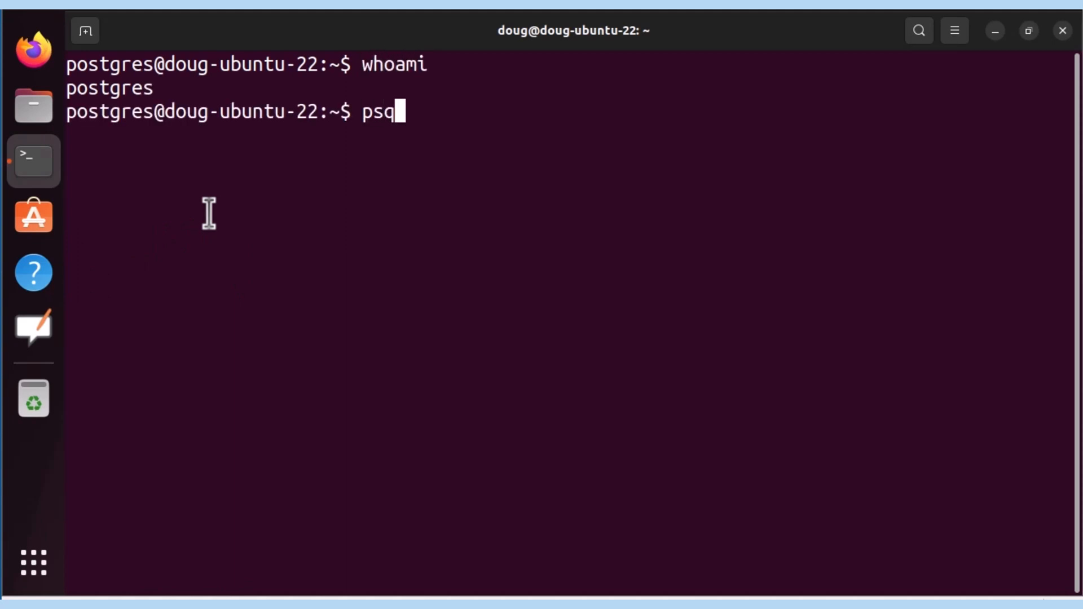
pyautogui.press('Return')
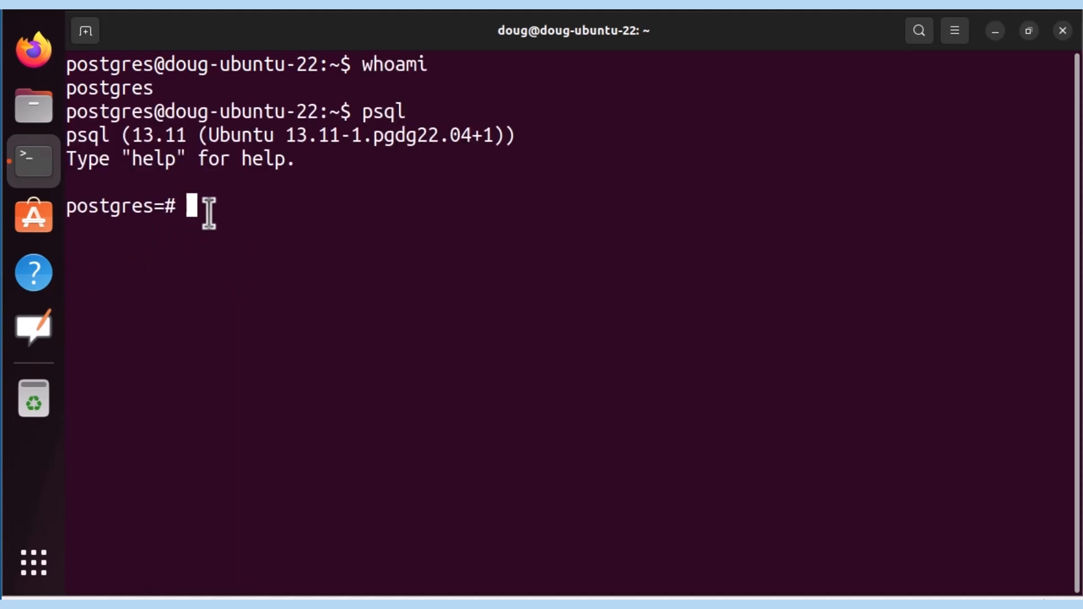
pyautogui.write('\\h C')
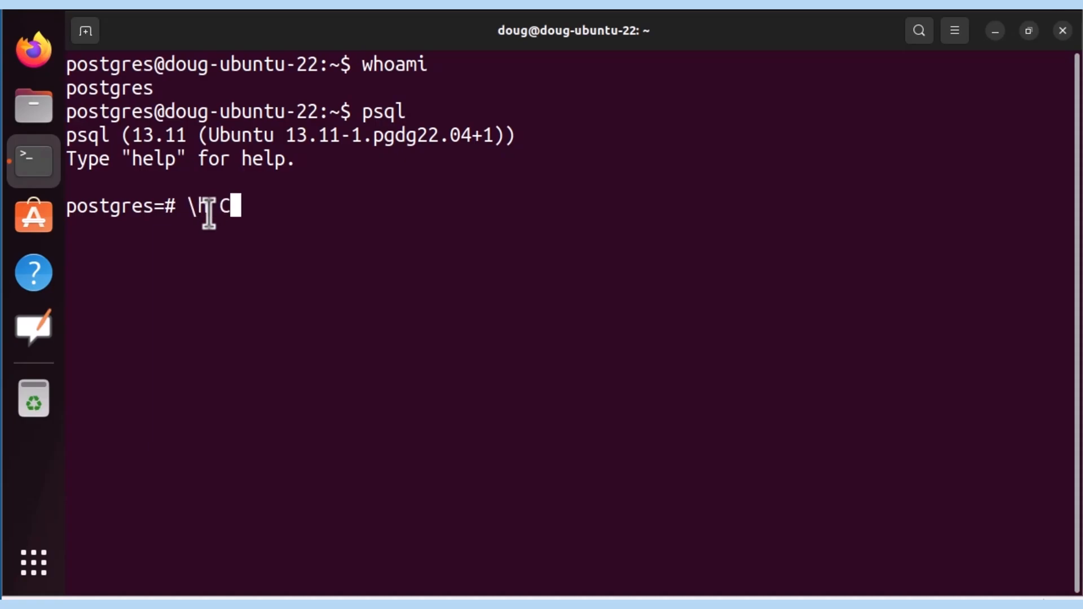
pyautogui.write('CREATE DATABASE')
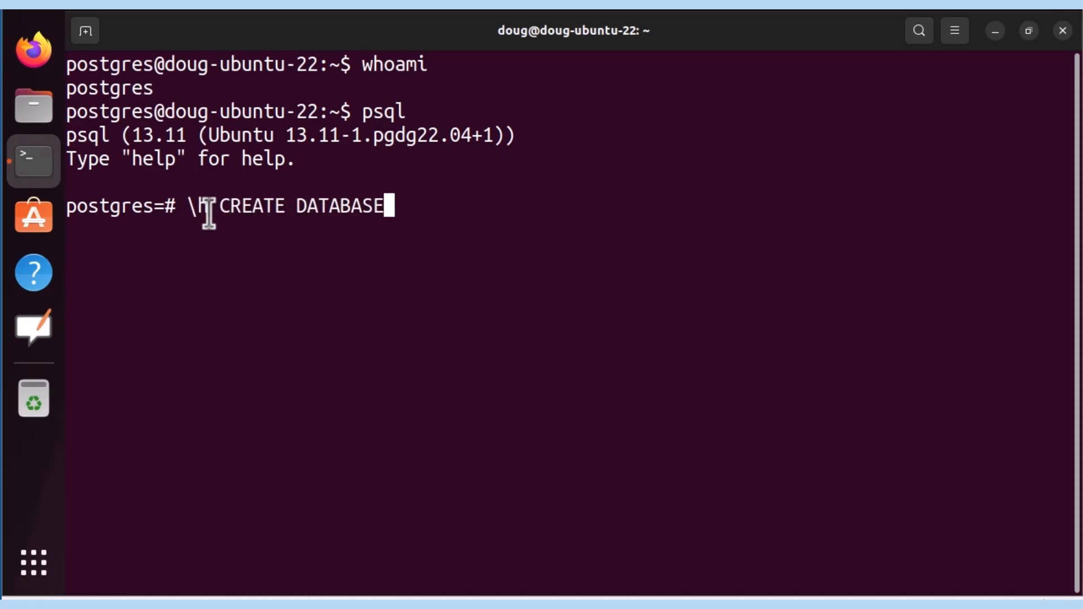
pyautogui.press('Return')
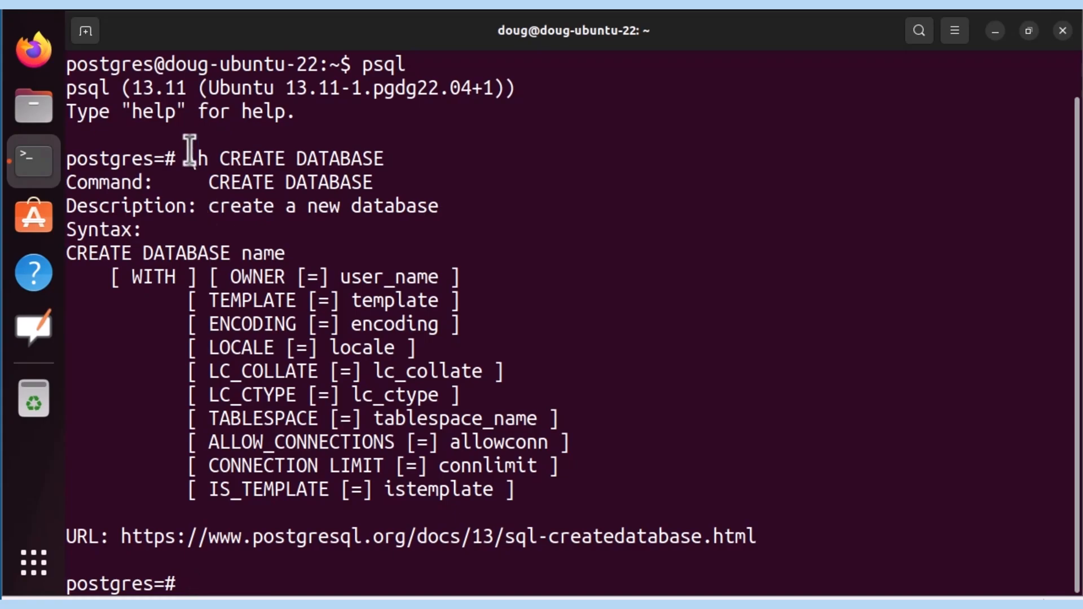
pyautogui.moveTo(231, 277); pyautogui.dragTo(435, 276)
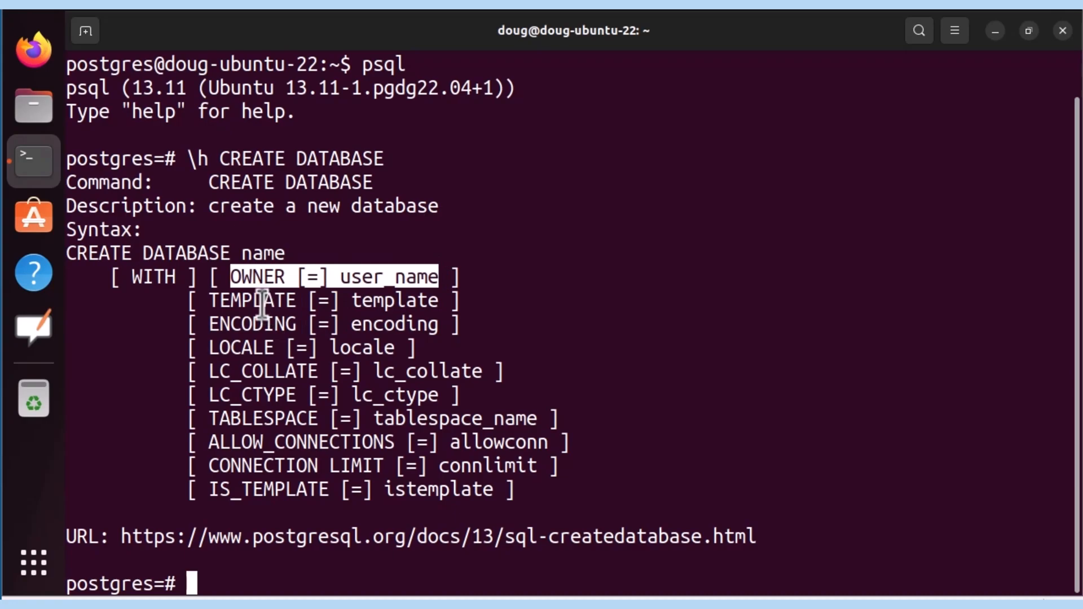
pyautogui.moveTo(208, 306)
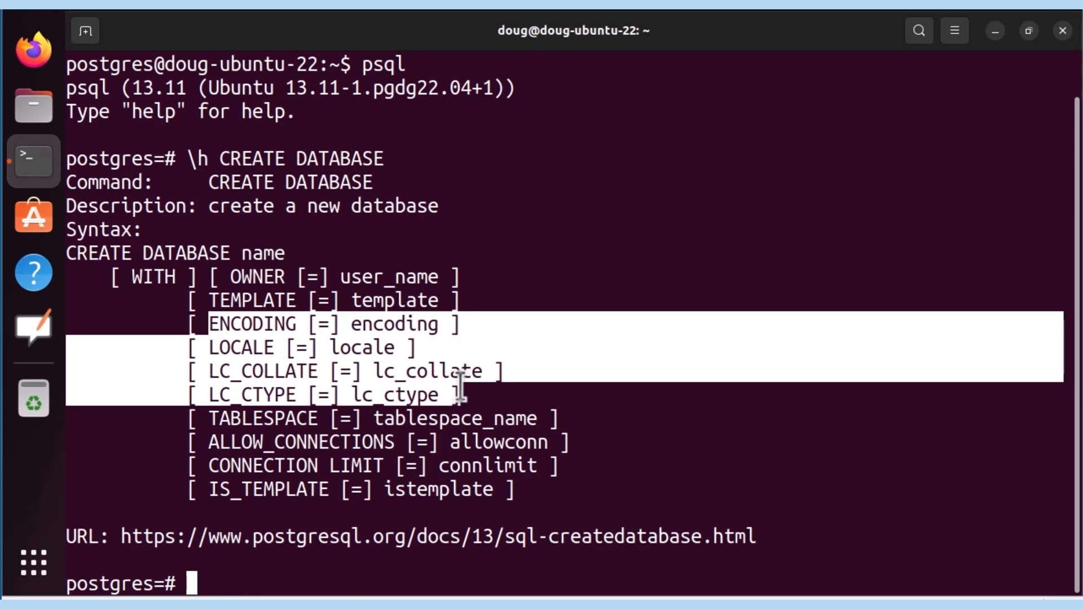
pyautogui.moveTo(547, 424)
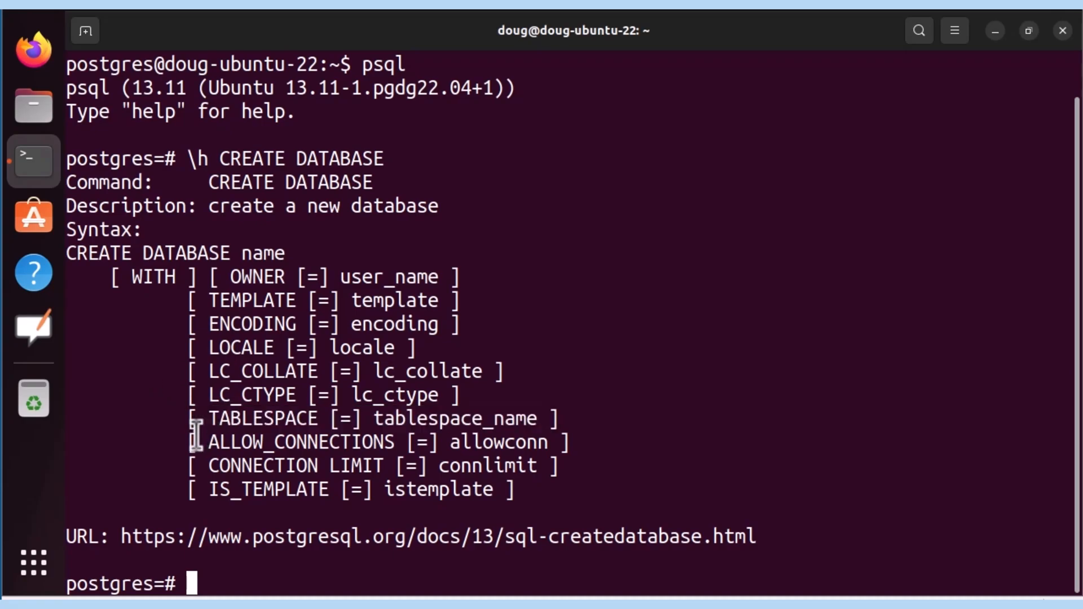
pyautogui.moveTo(197, 466)
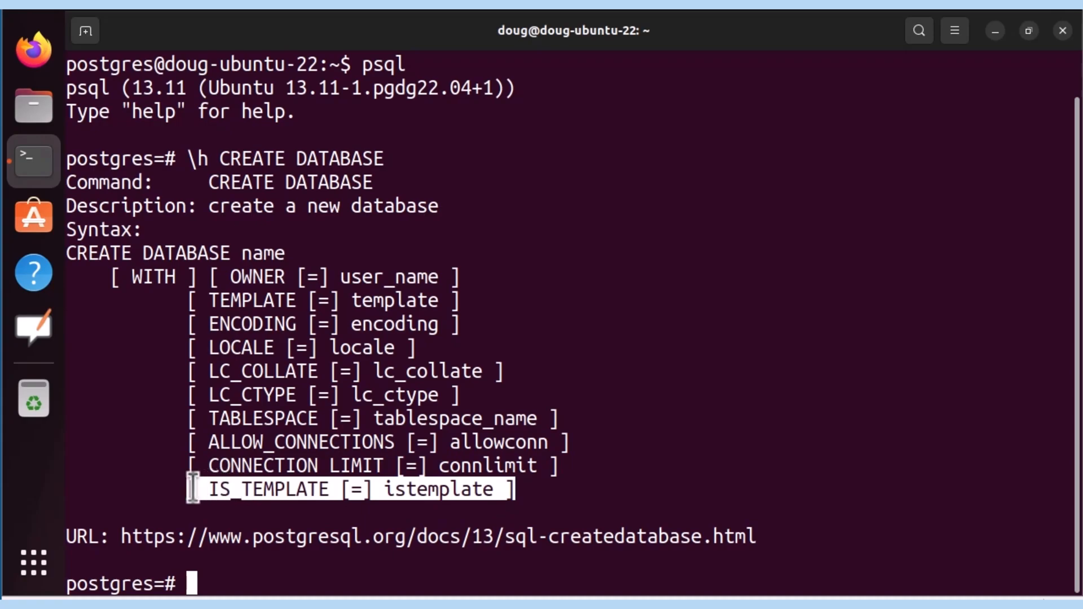
pyautogui.moveTo(341, 548)
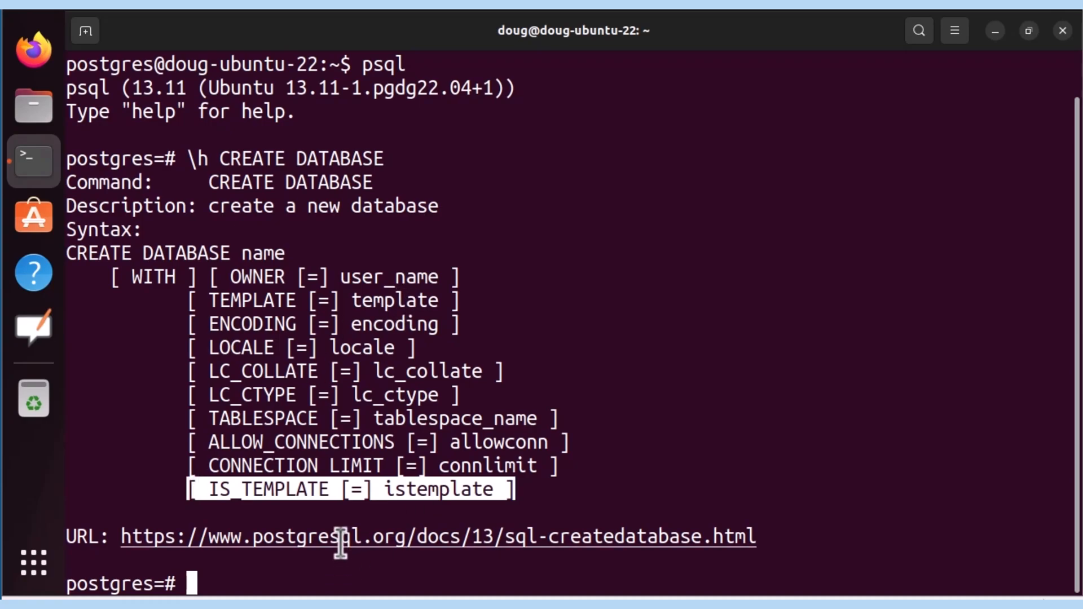
pyautogui.moveTo(390, 247)
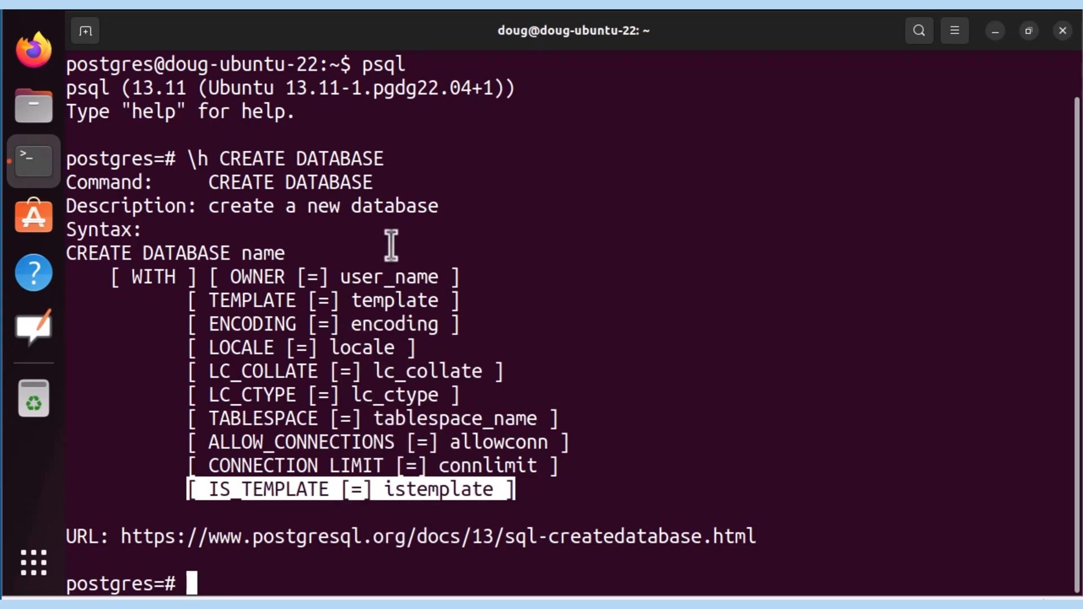
pyautogui.moveTo(247, 158)
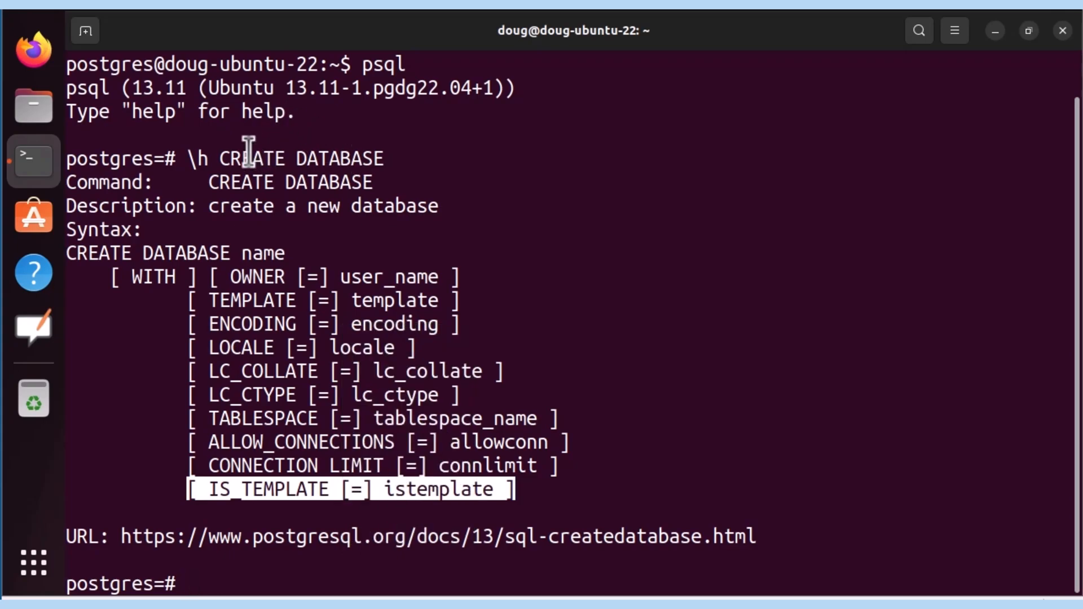
# Step: Read the PostgreSQL 13 sql-createdatabase.html docs page in Firefox, then return to the psql terminal
pyautogui.click(30, 44)
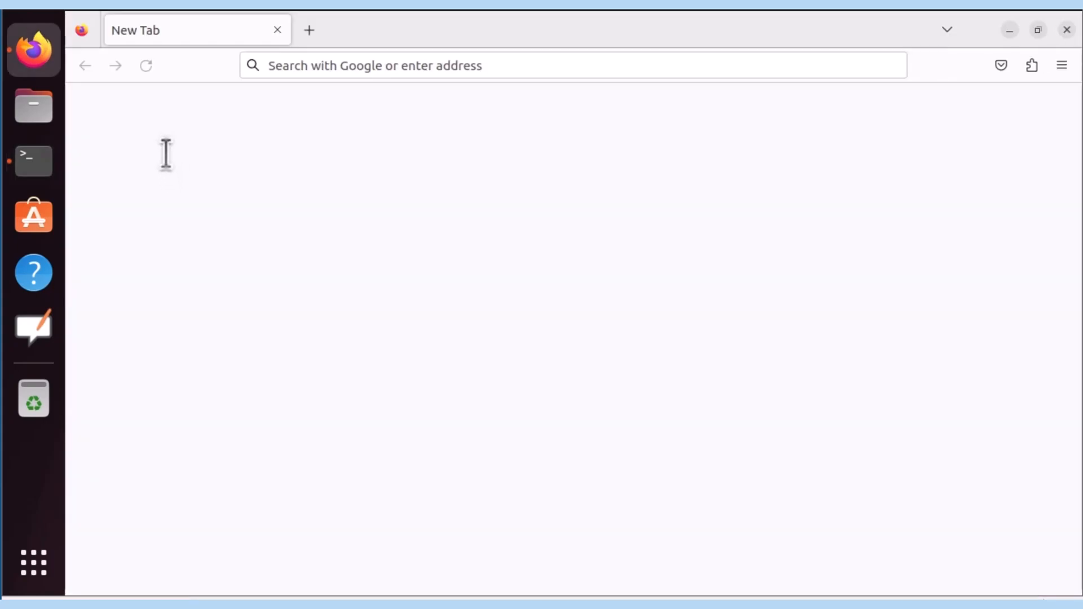
pyautogui.write('https://www.postgresql.org/docs/13/sql-createdatabase.html')
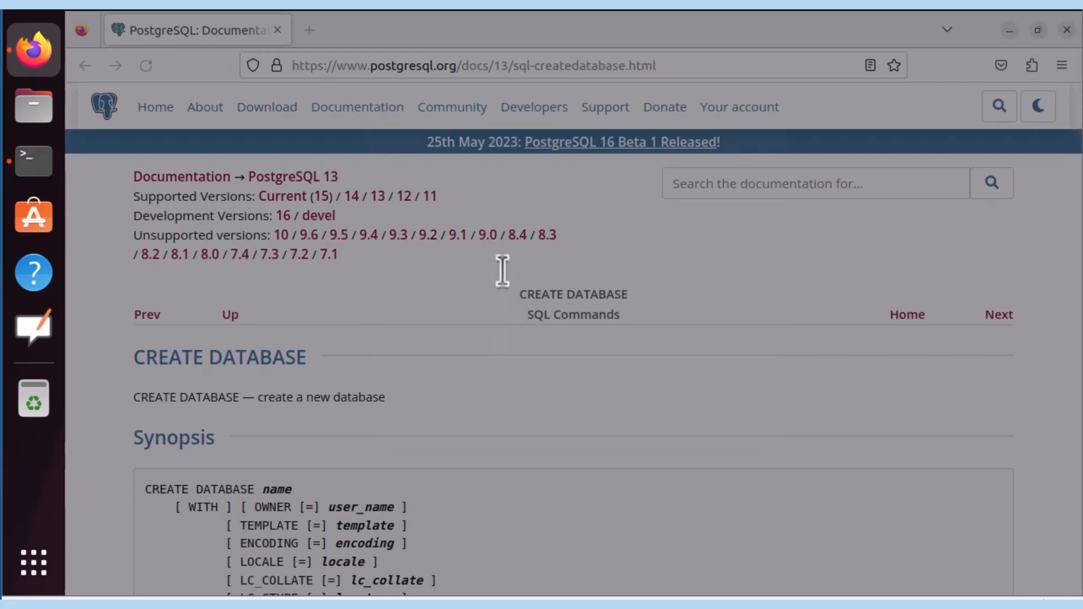
pyautogui.scroll(-3)
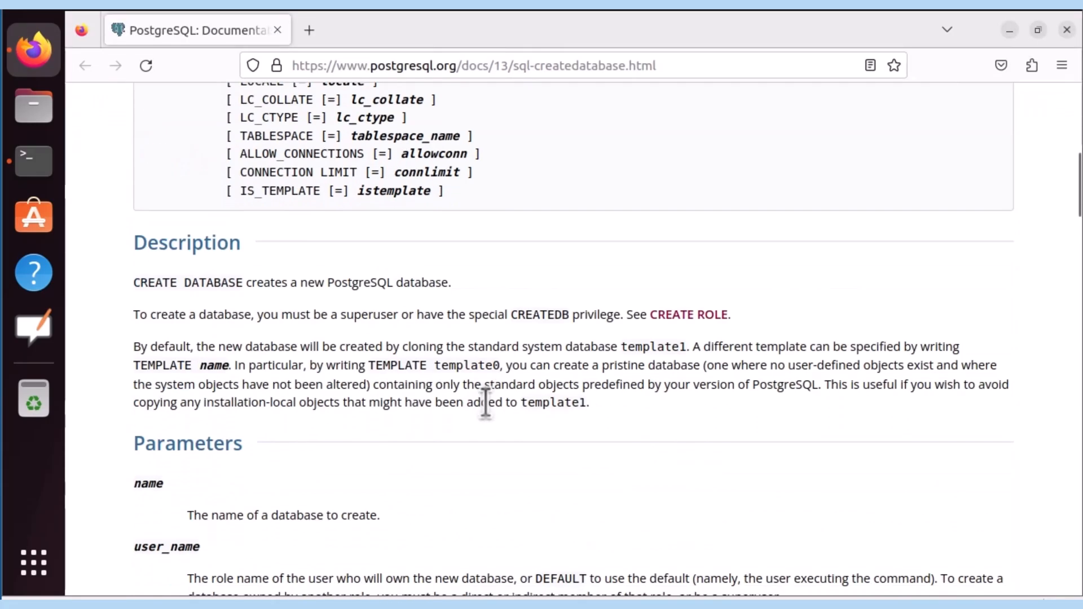
pyautogui.scroll(-3)
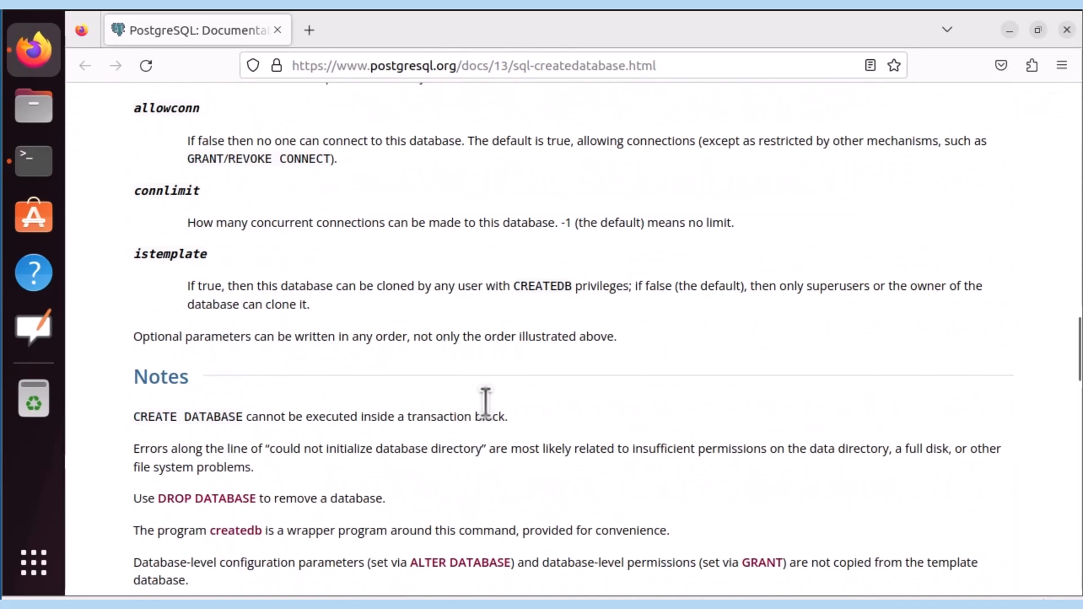
pyautogui.scroll(-3)
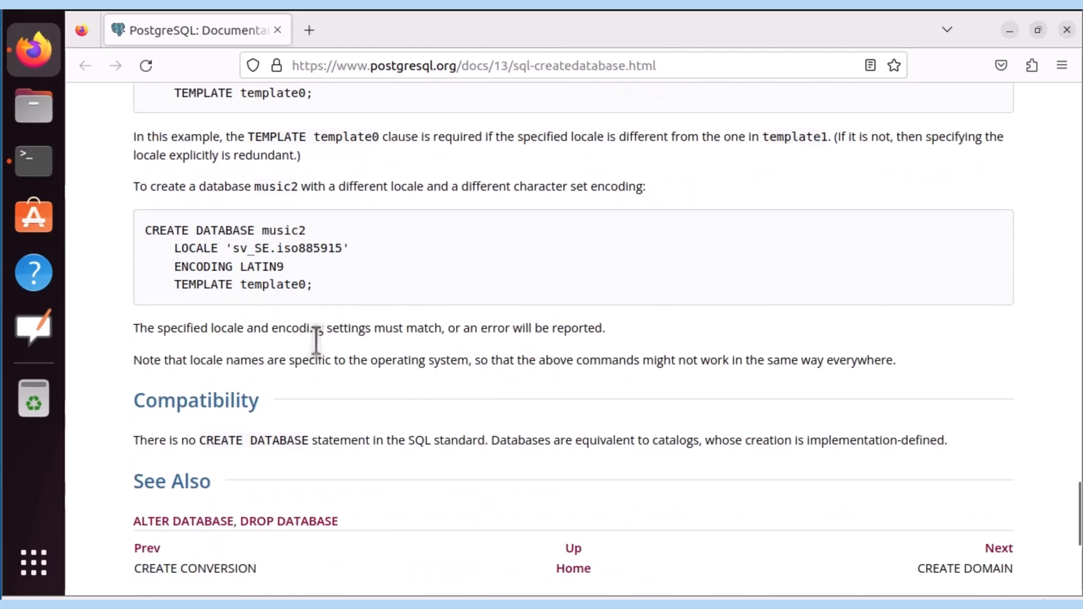
pyautogui.click(33, 160)
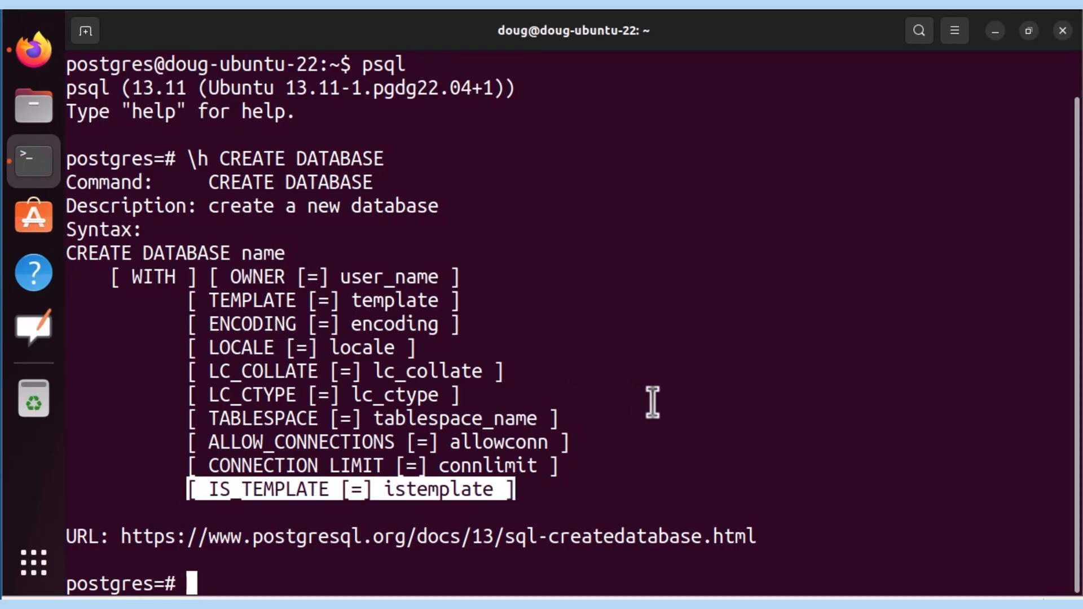
# Step: Attempt a nameless CREATE DATABASE, which fails with a syntax error
pyautogui.write('CREA')
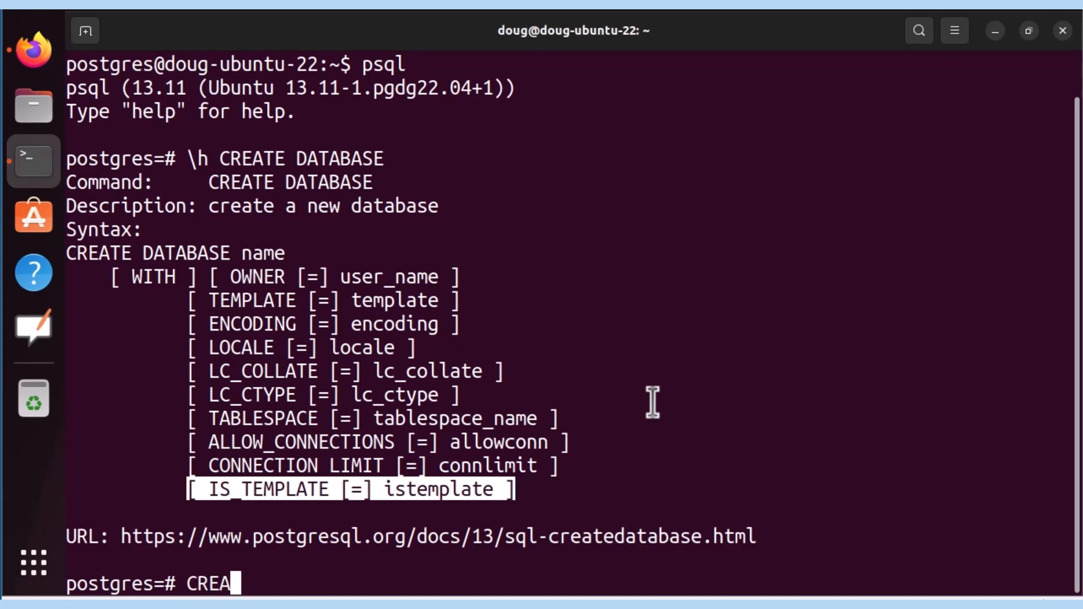
pyautogui.write('TE DATABAS')
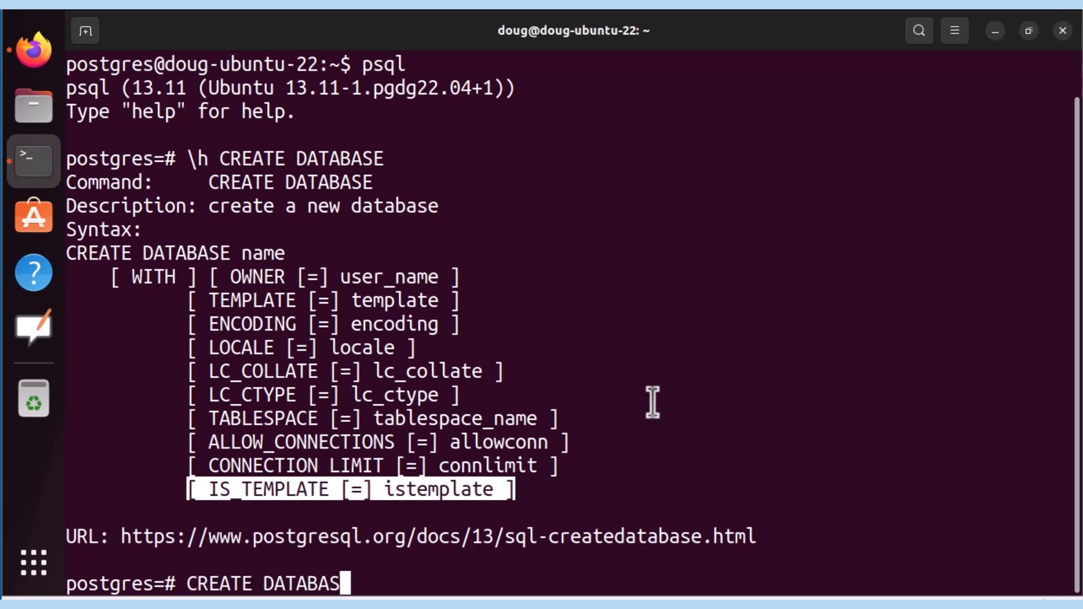
pyautogui.write('E ;')
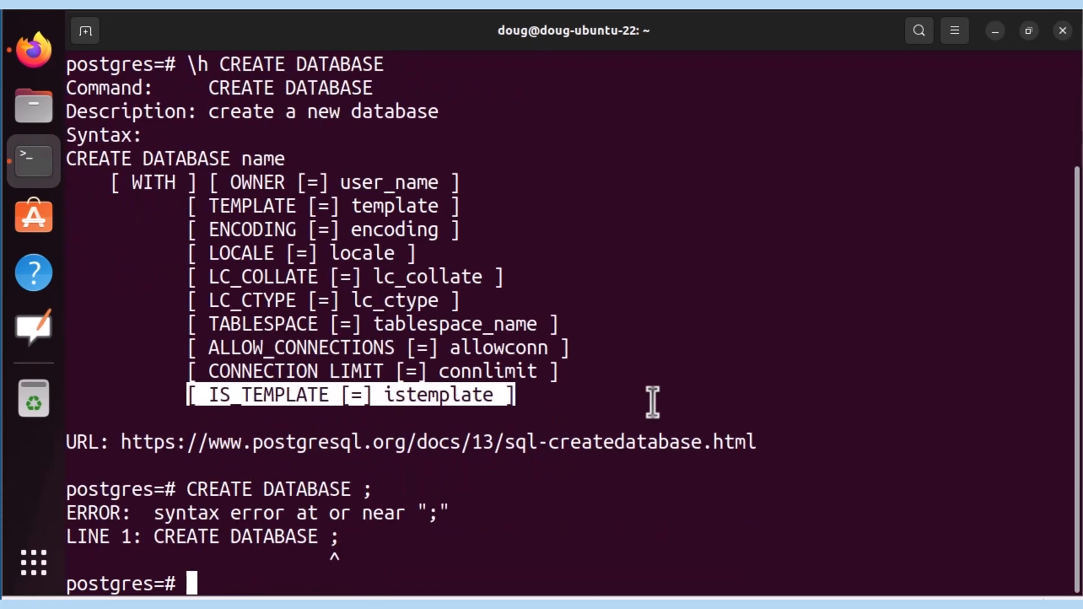
pyautogui.moveTo(359, 537)
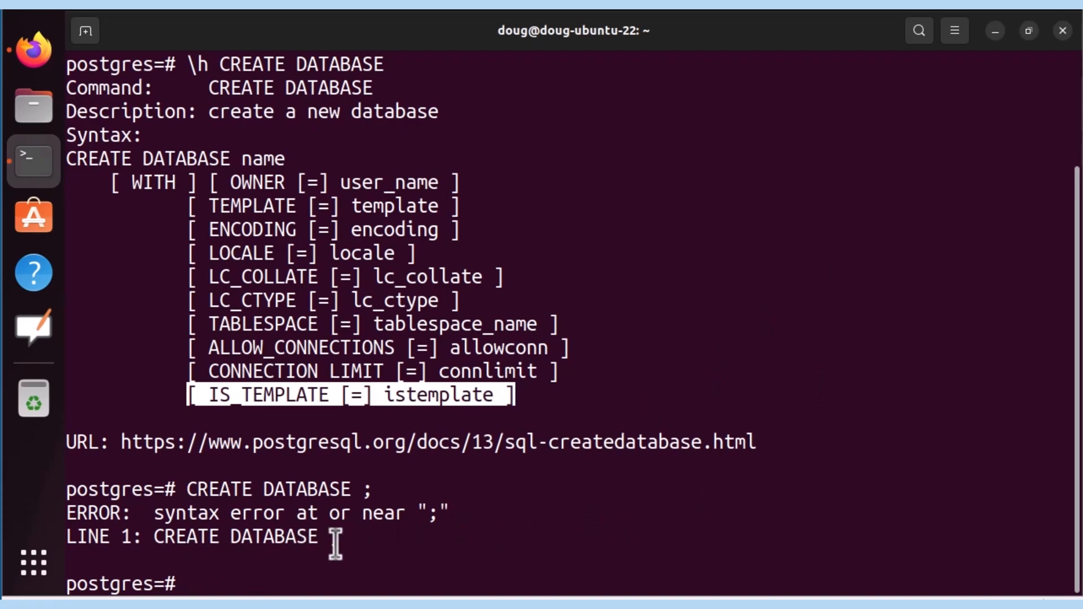
# Step: Create the database mydbdefaults with default settings
pyautogui.write('CREATE')
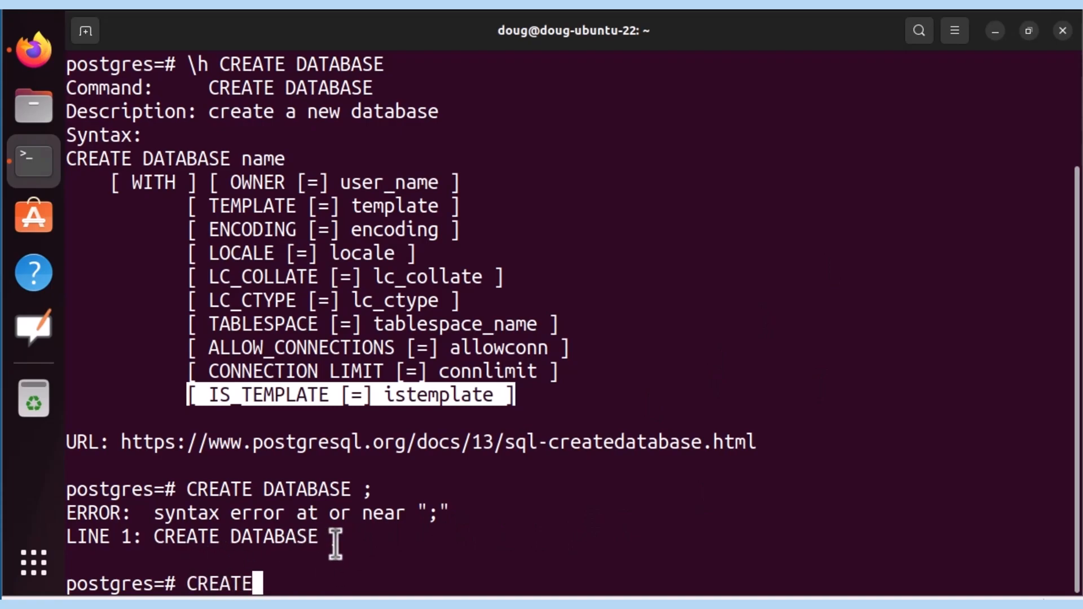
pyautogui.write('DATABASE')
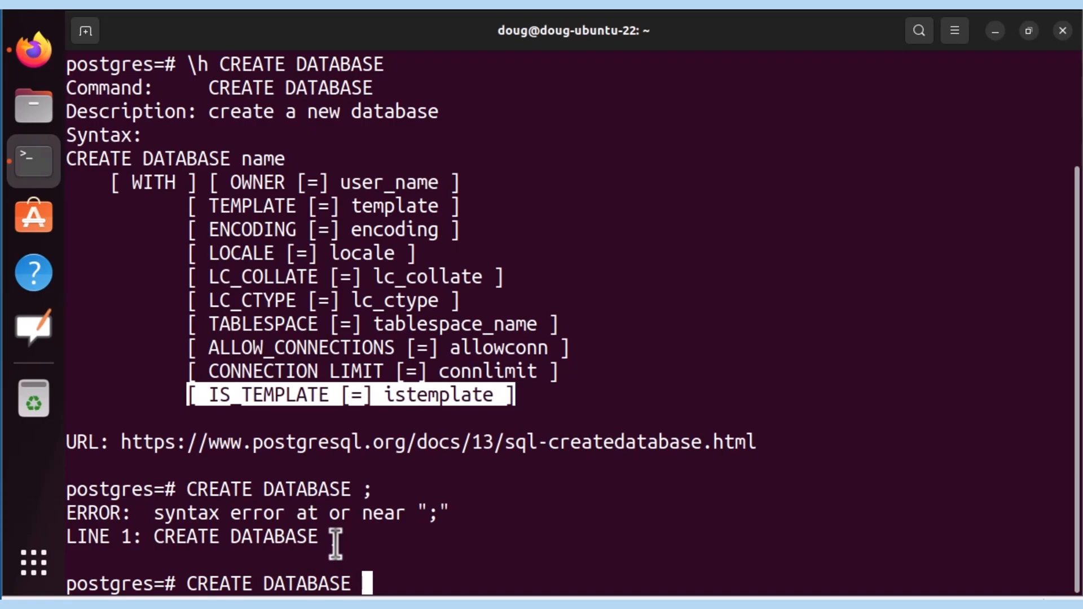
pyautogui.write('mydb')
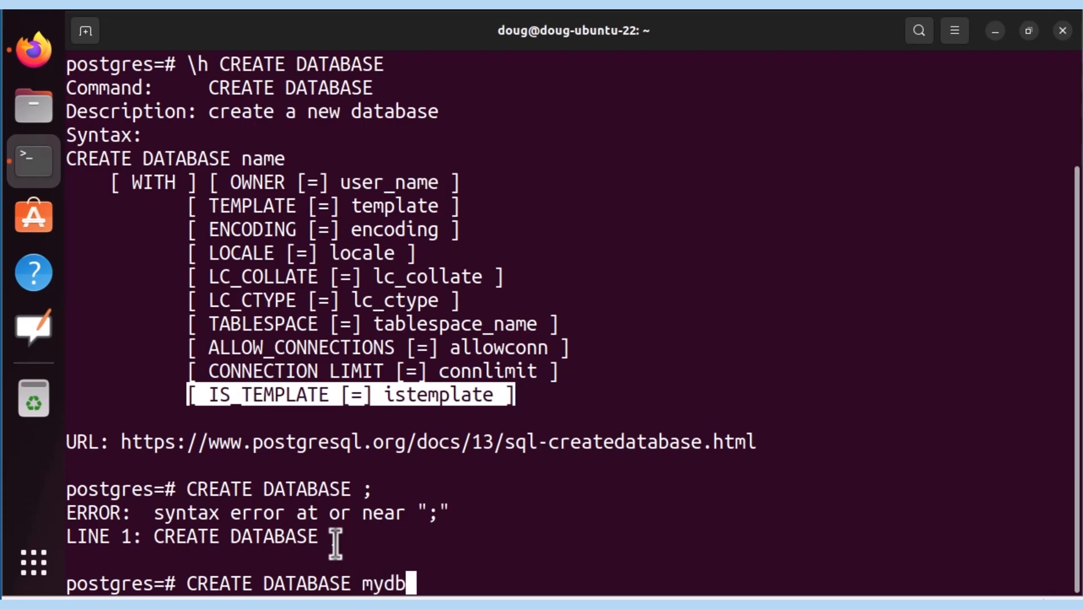
pyautogui.write('defaults;')
pyautogui.write('\\l')
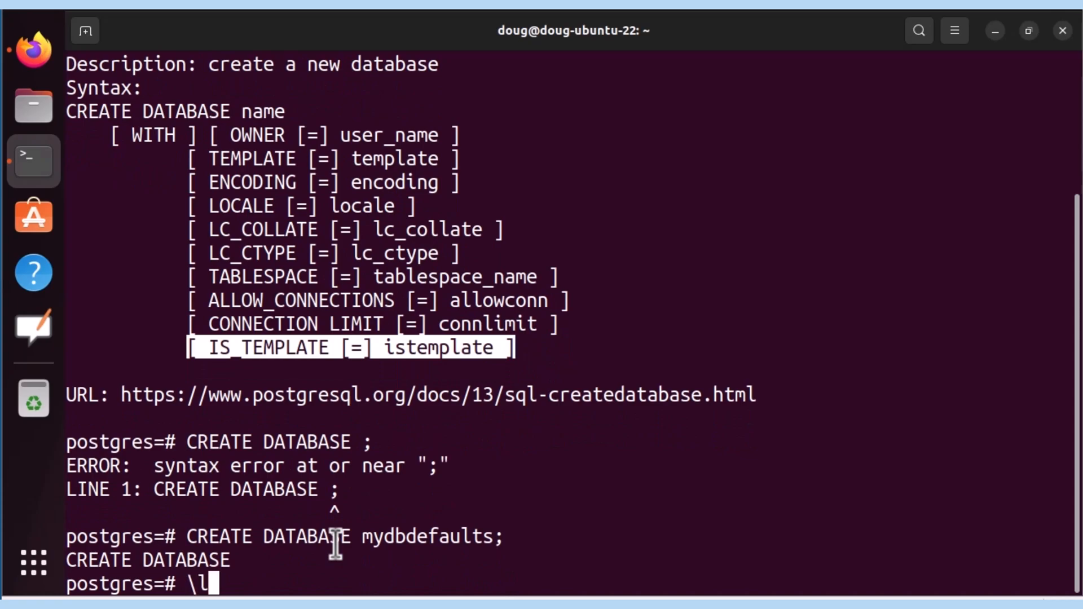
# Step: List the databases with \l and highlight the mydbdefaults row owned by postgres
pyautogui.press('Return')
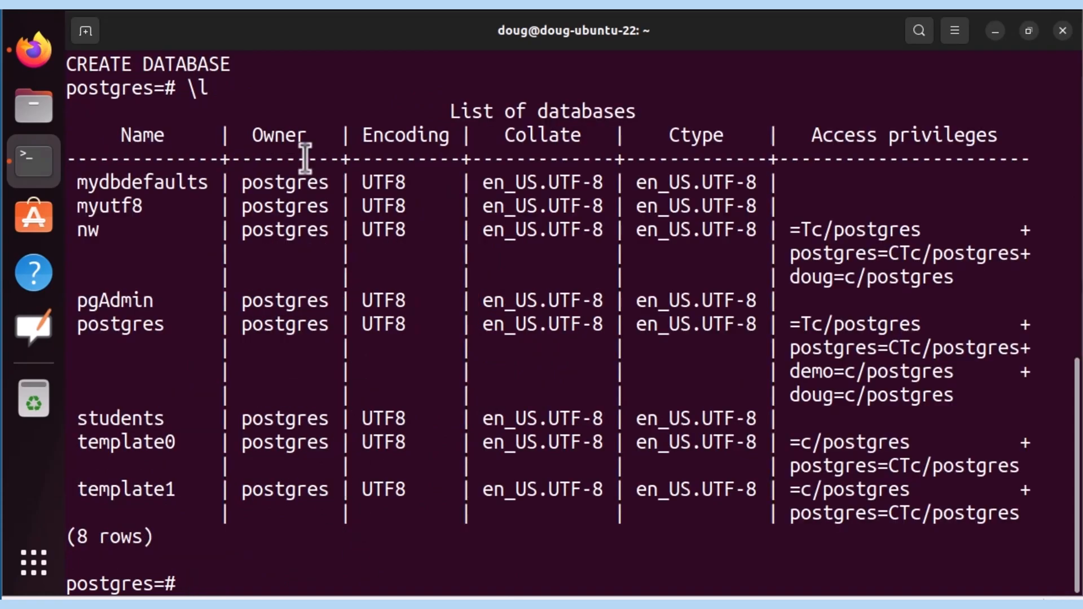
pyautogui.doubleClick(142, 183)
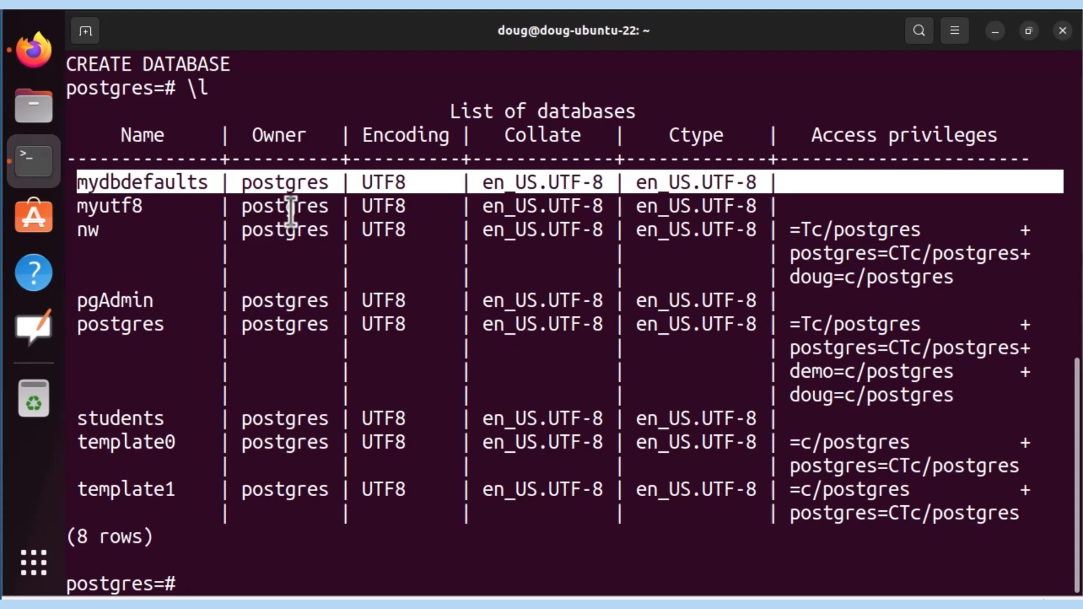
pyautogui.moveTo(468, 260)
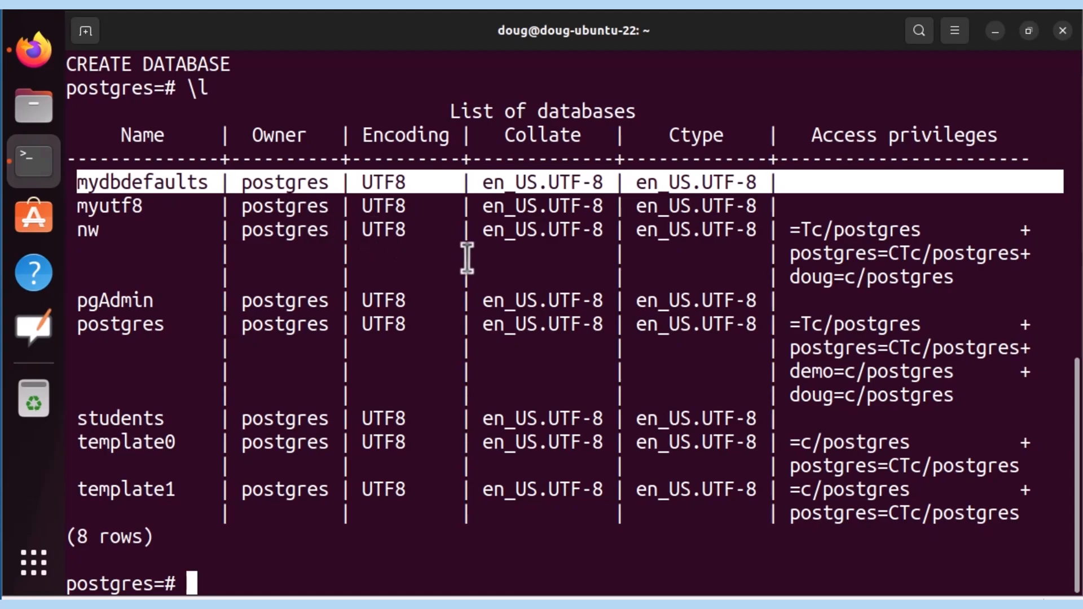